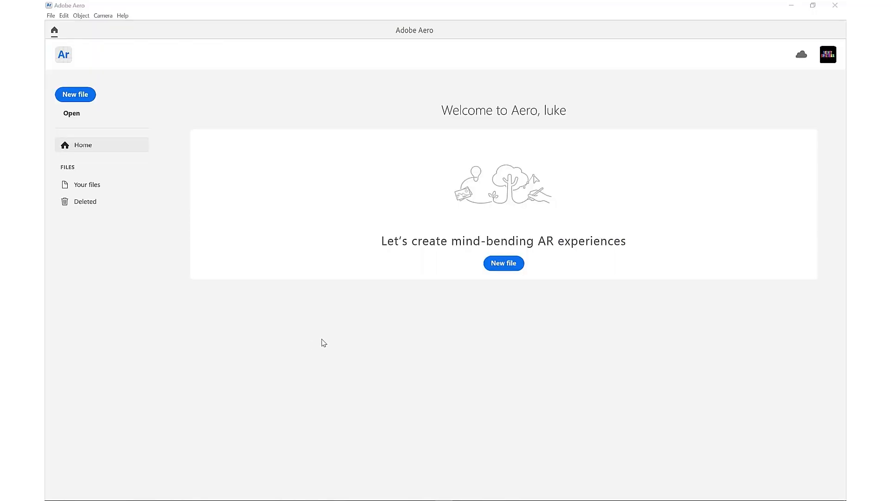
Create a new project named Demo and open it in the editor.
left_click(503, 263)
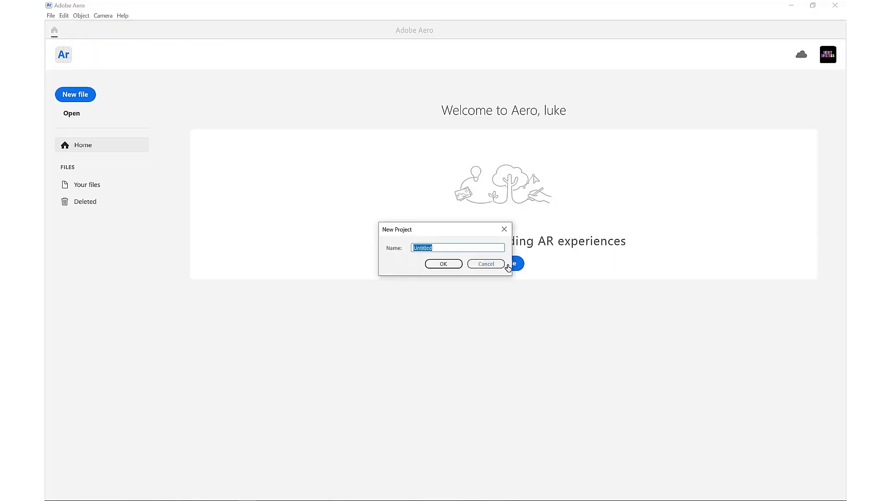
left_click(443, 263)
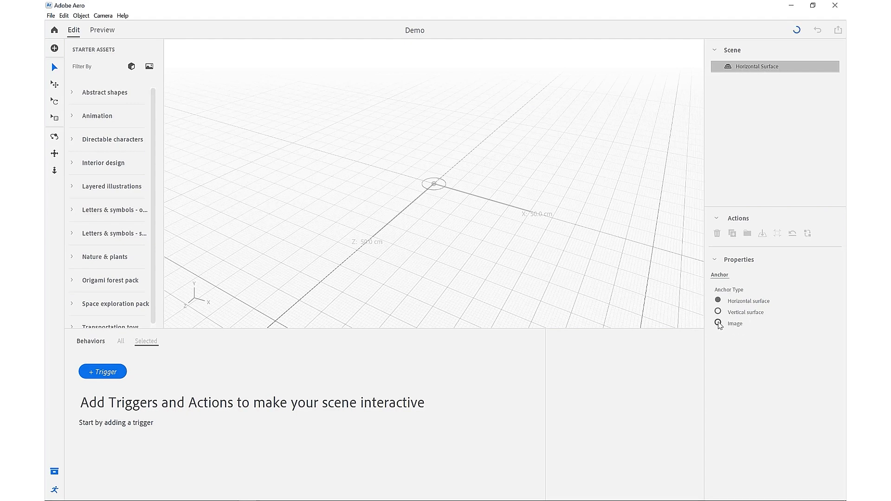
Switch to an image anchor using Image_Anchor_Paper from AR TATTOO ASSETS > Images.
left_click(718, 323)
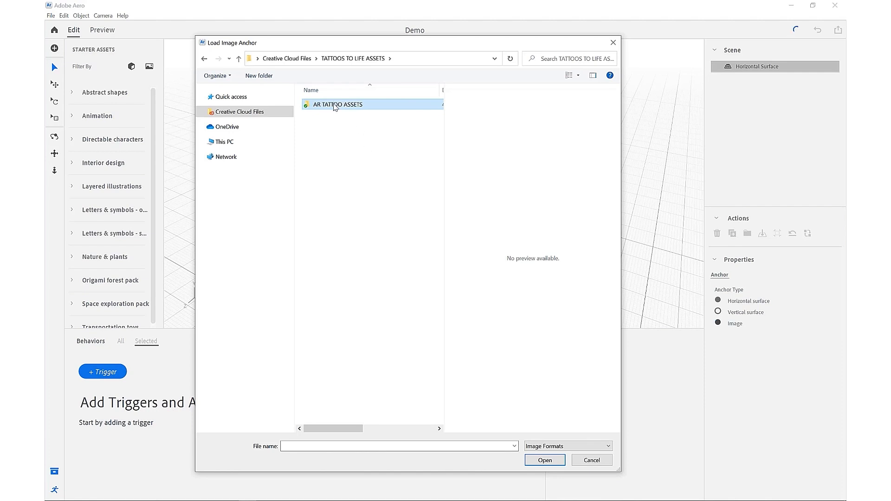
double_click(337, 104)
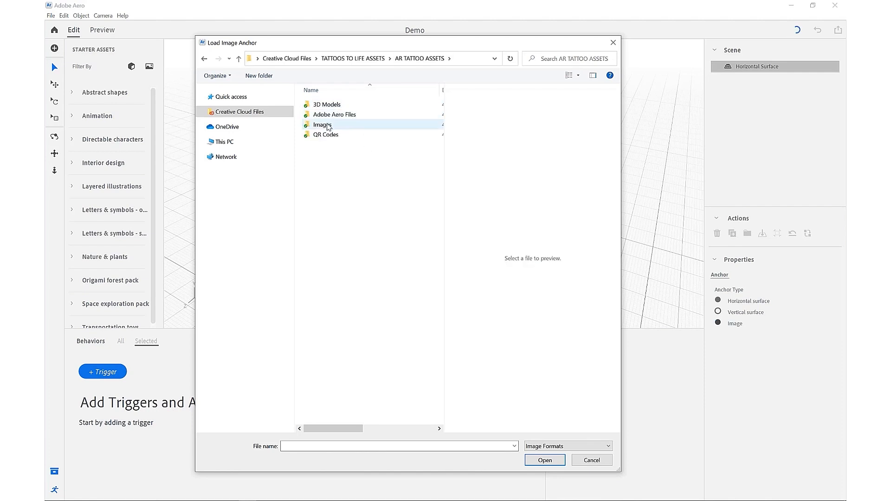
double_click(322, 125)
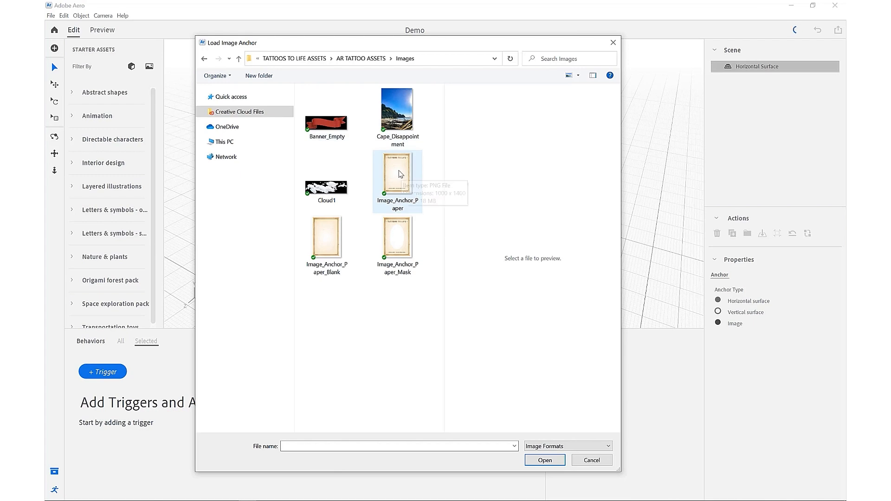
left_click(396, 176)
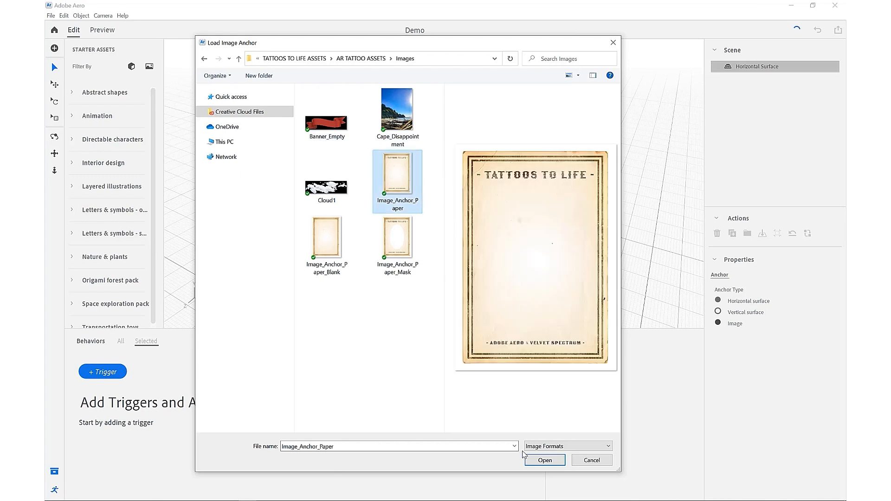
left_click(543, 460)
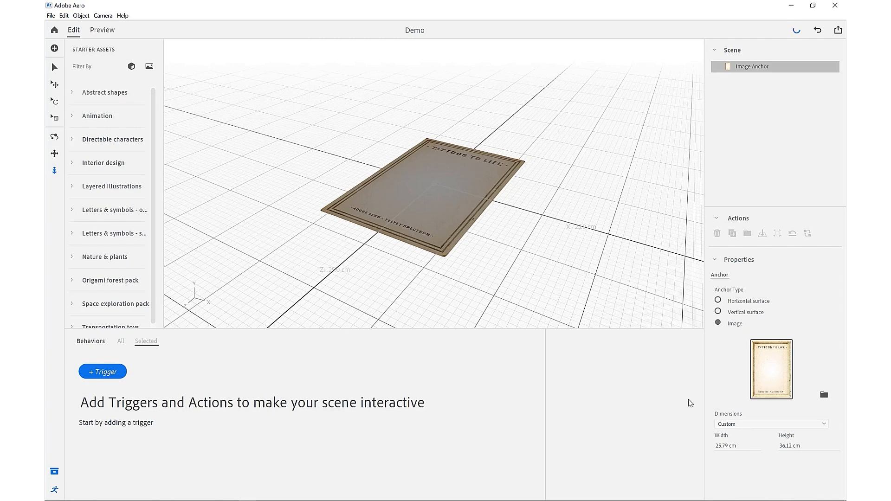
Set the paper anchor's width to 12.7 cm, giving 12.7 × 17.79 cm.
left_click(737, 446)
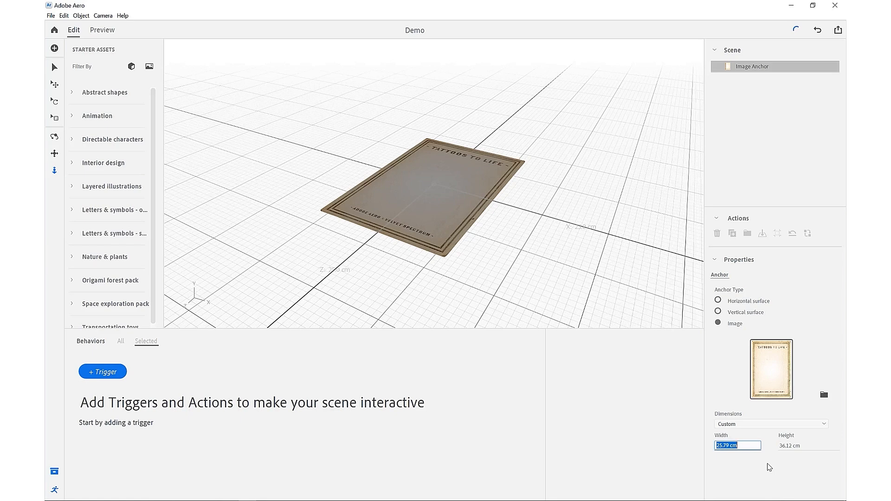
type("5")
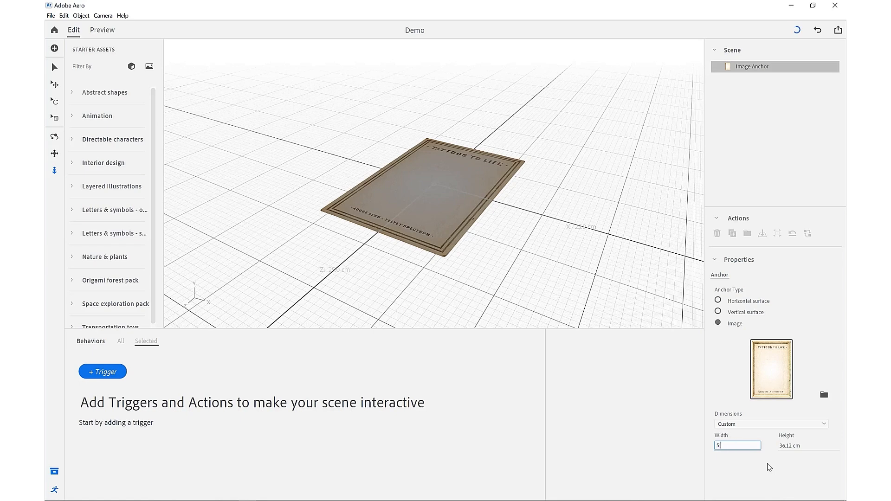
type("12.7 cm")
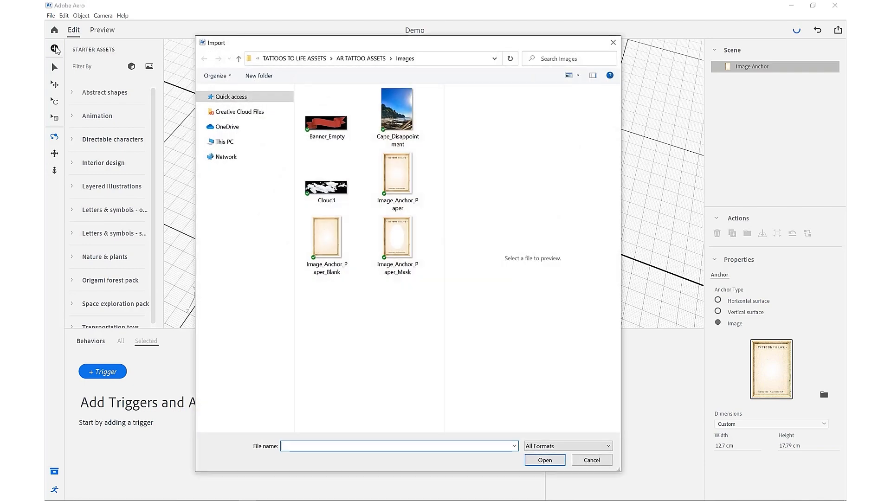
Import the Cape_Disappointment photo from the Images folder.
left_click(397, 107)
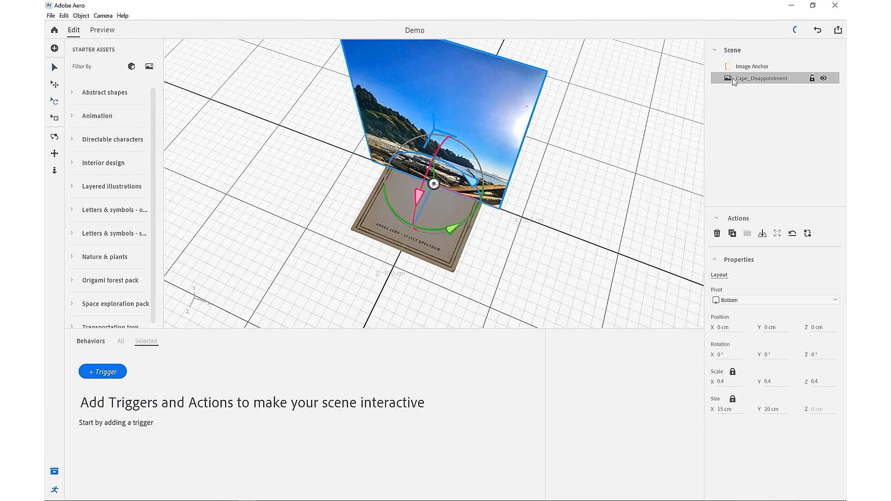
Center the beach photo's pivot, rotate it flat to 270°, and scale it to 0.2.
left_click(773, 300)
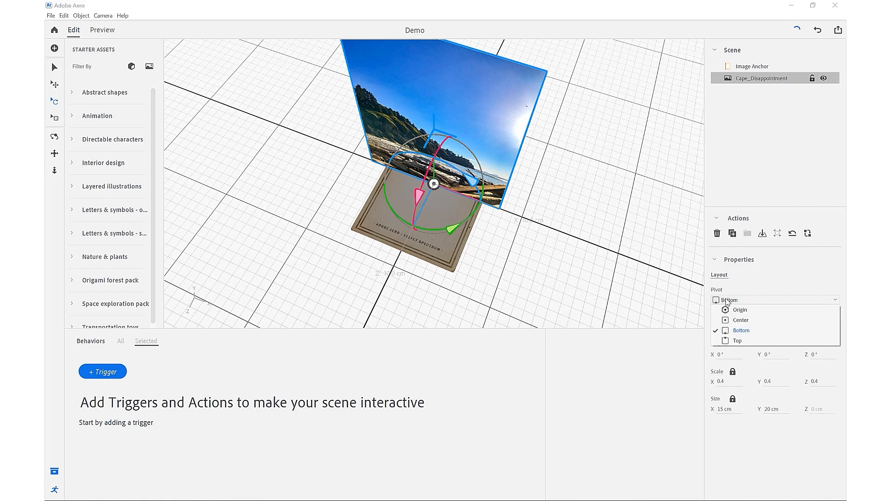
left_click(740, 319)
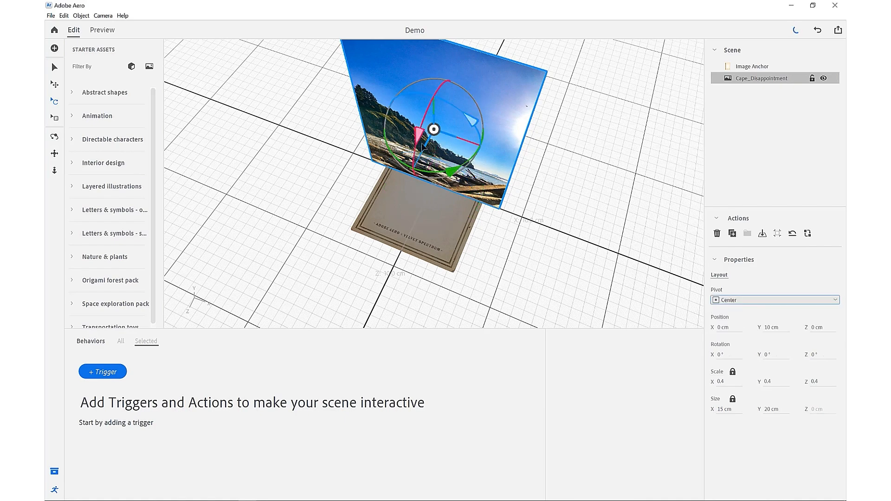
left_click_drag(432, 129, 446, 114)
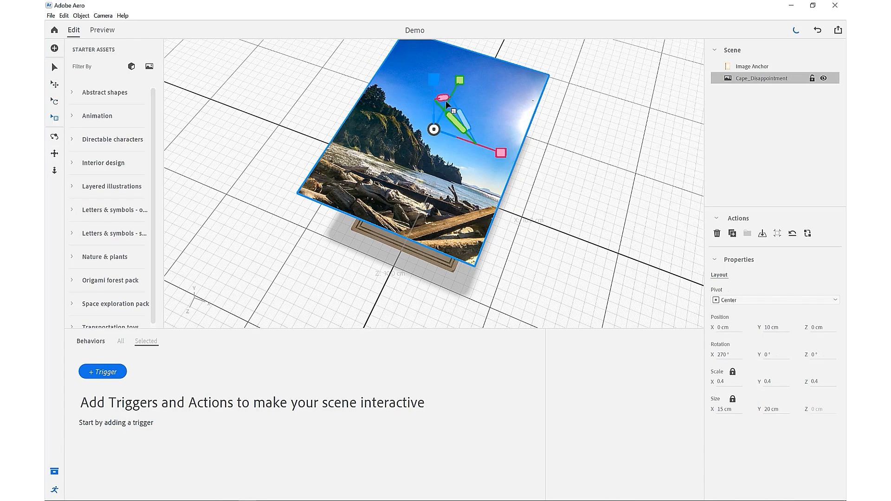
left_click_drag(493, 154, 438, 108)
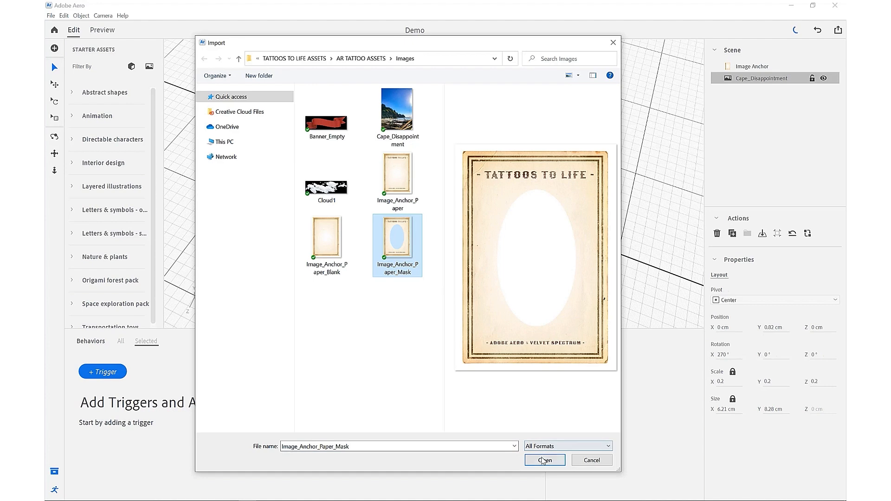
Import Image_Anchor_Paper_Mask and set it flat at 1.5 scale over the anchor.
left_click(543, 460)
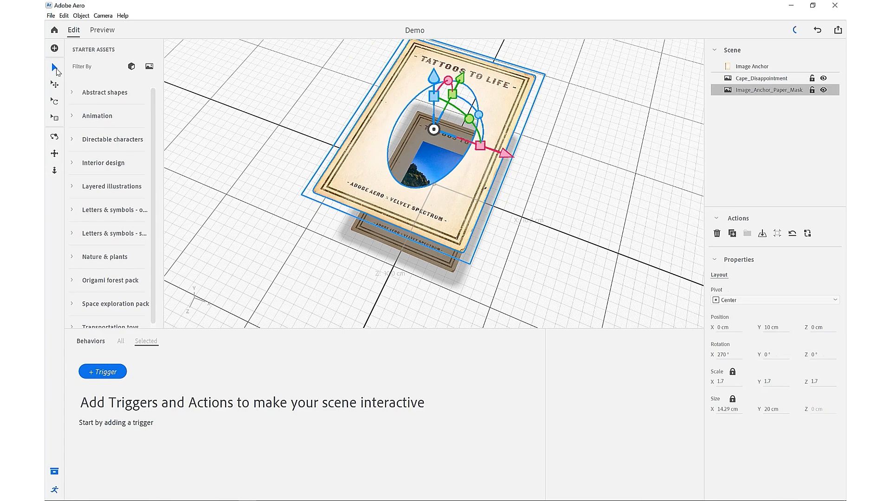
left_click_drag(433, 130, 433, 120)
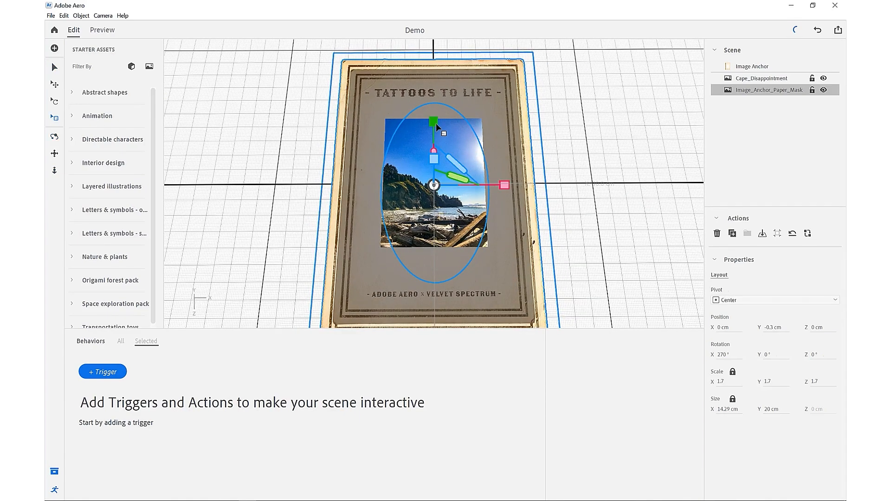
left_click_drag(435, 122, 435, 130)
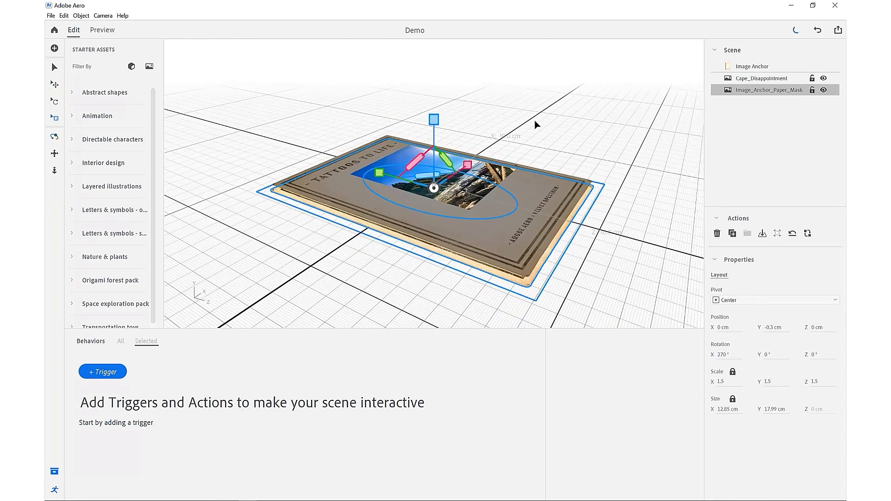
left_click_drag(433, 120, 434, 108)
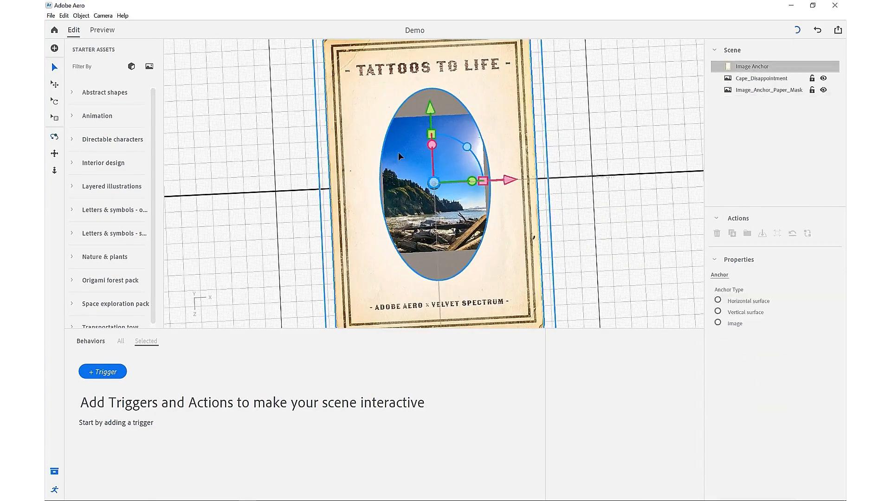
Select the Cape_Disappointment photo, then the Image Anchor layer.
left_click(761, 78)
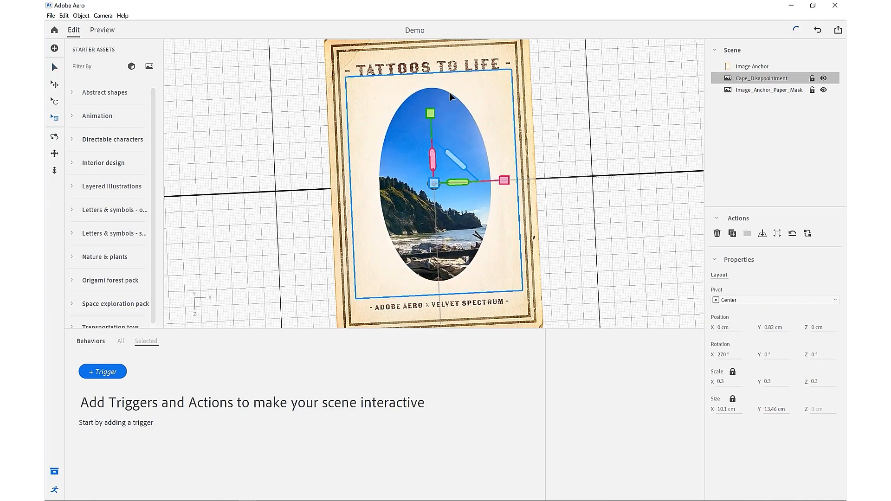
left_click(751, 66)
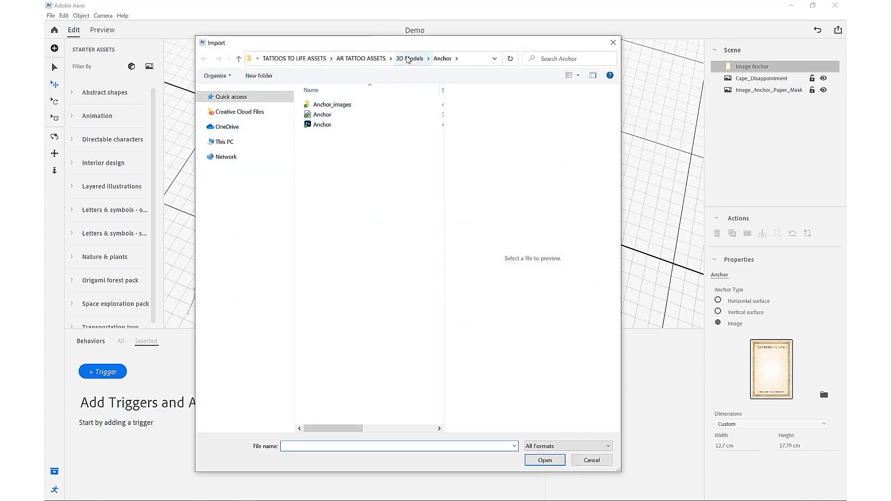
Pick the Anchor model file from 3D Models > Anchor for import.
left_click(409, 58)
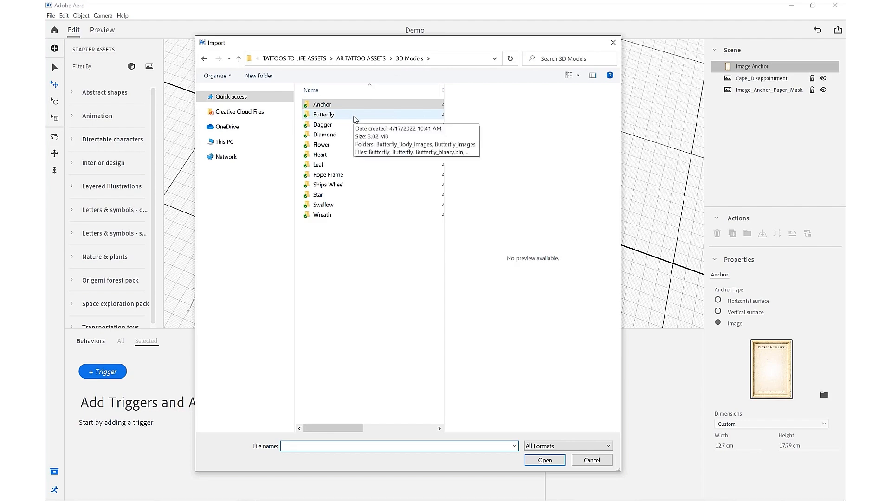
left_click(321, 104)
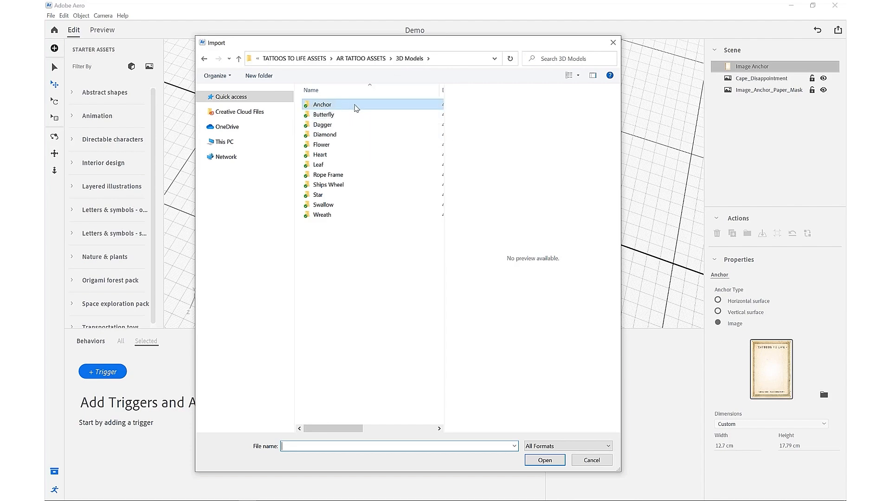
mouse_move(357, 164)
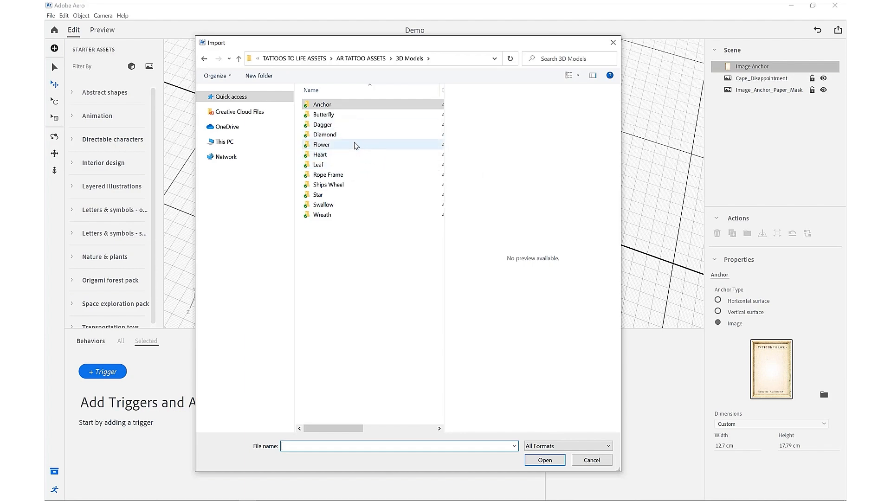
left_click(322, 104)
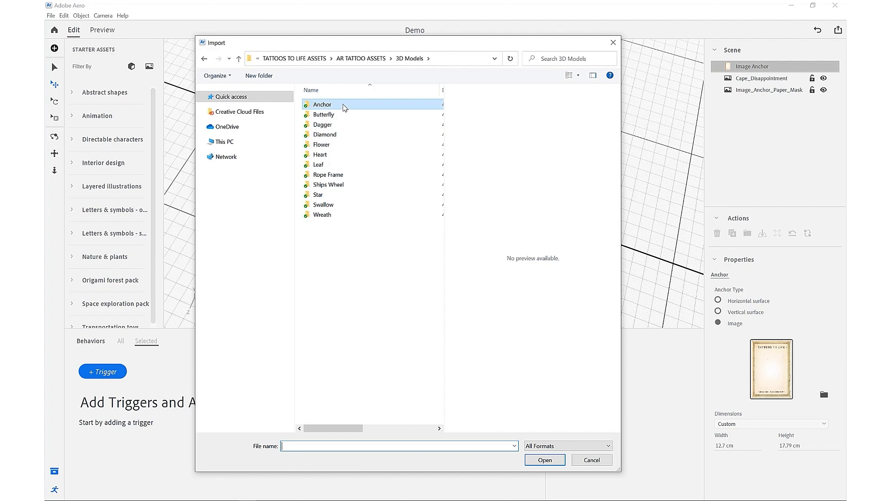
mouse_move(321, 104)
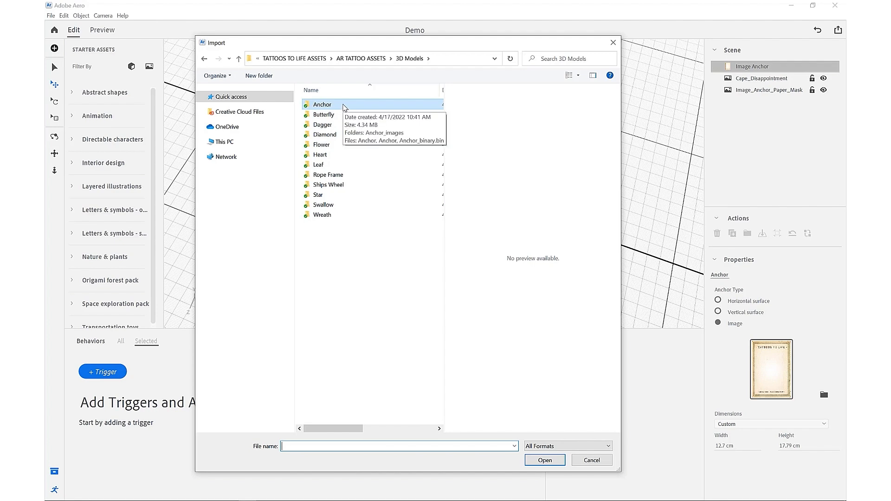
double_click(322, 104)
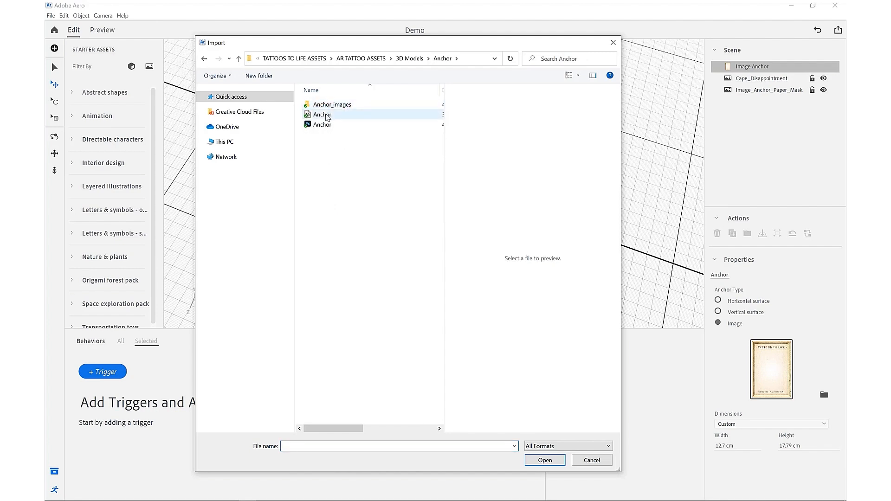
left_click(322, 114)
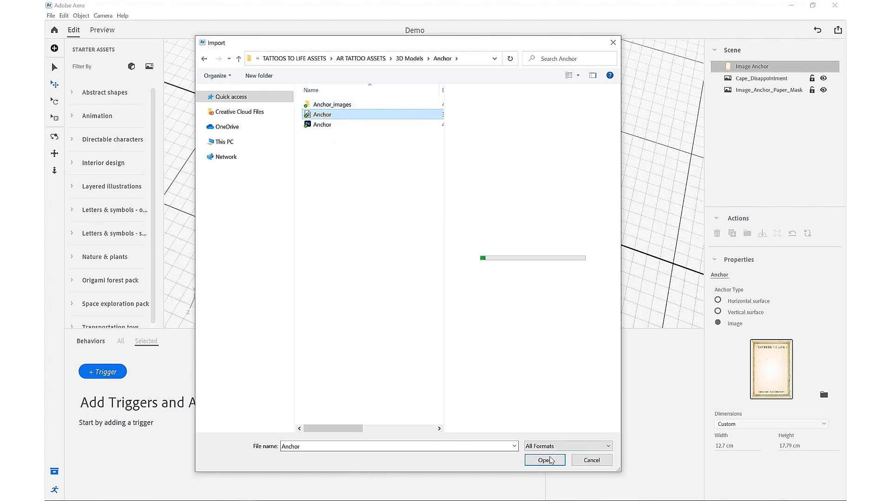
Import the Anchor model, position it at 0,0,0, and rotate it onto the card.
left_click(543, 460)
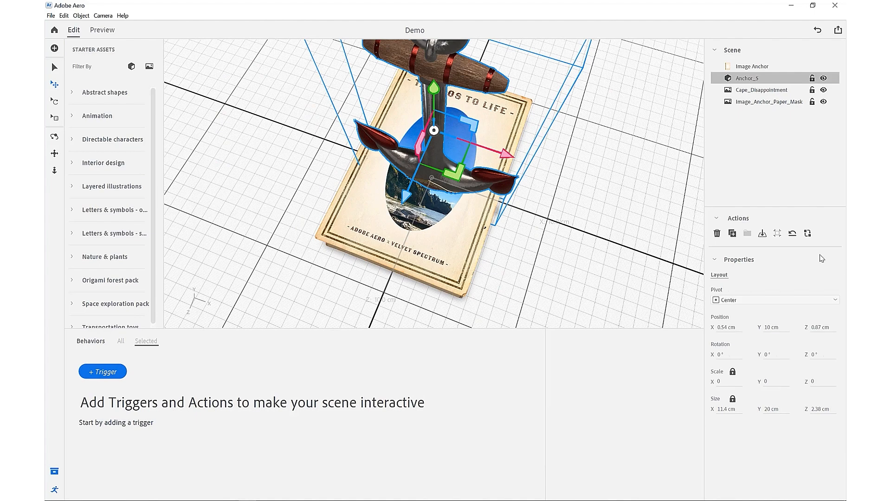
left_click(726, 326)
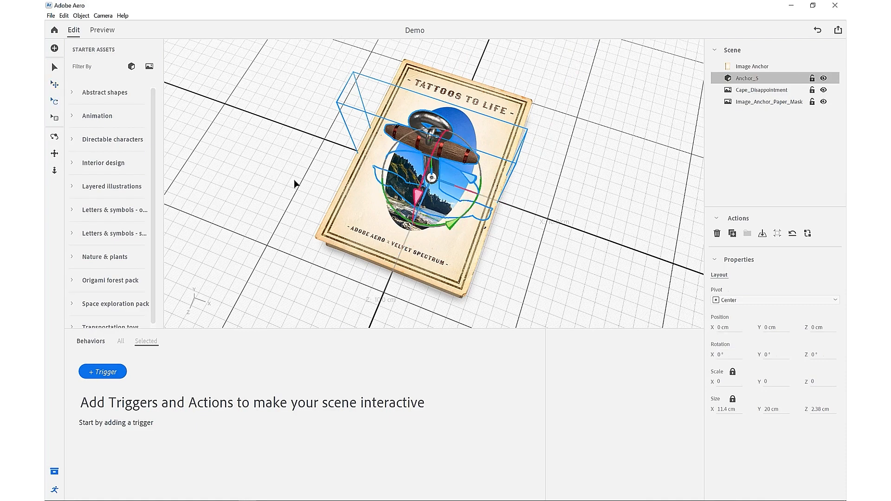
left_click_drag(432, 148, 432, 182)
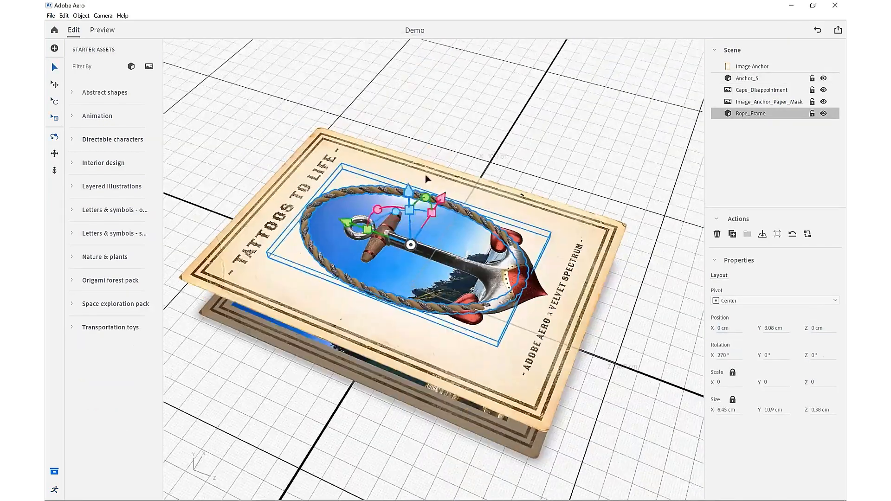
Add the Ships_Wheel model and select the Image Anchor to view the card.
left_click(750, 125)
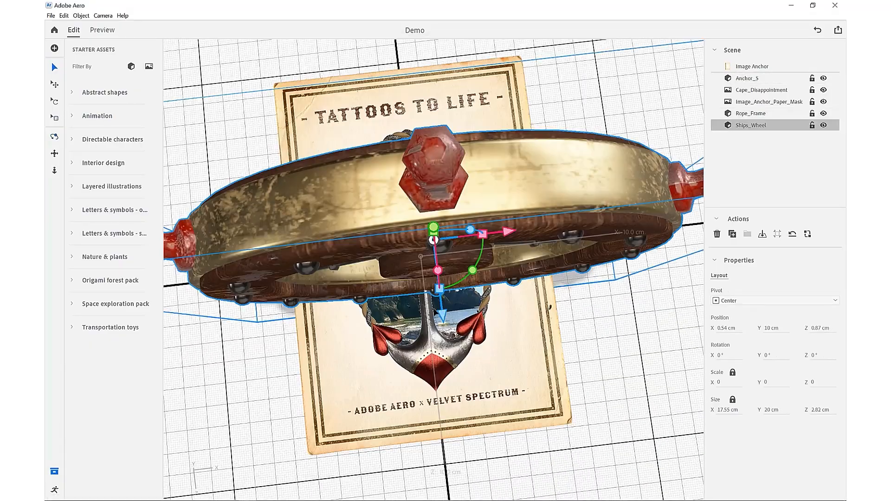
left_click(752, 66)
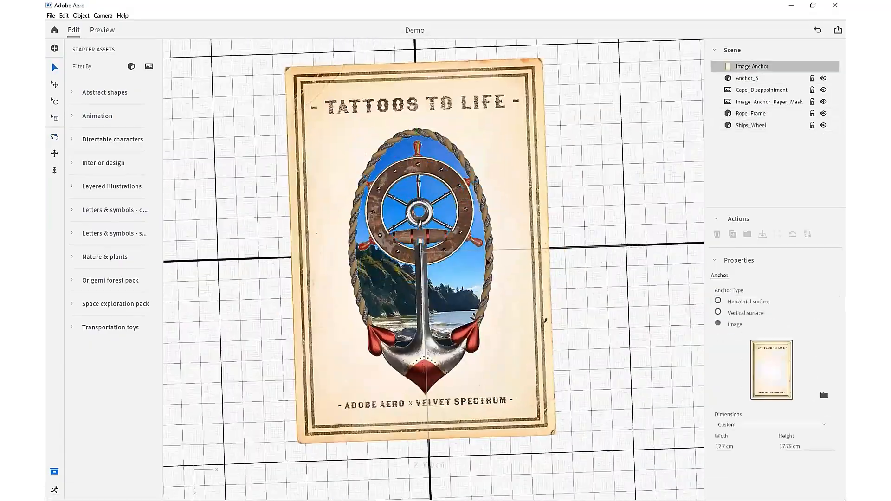